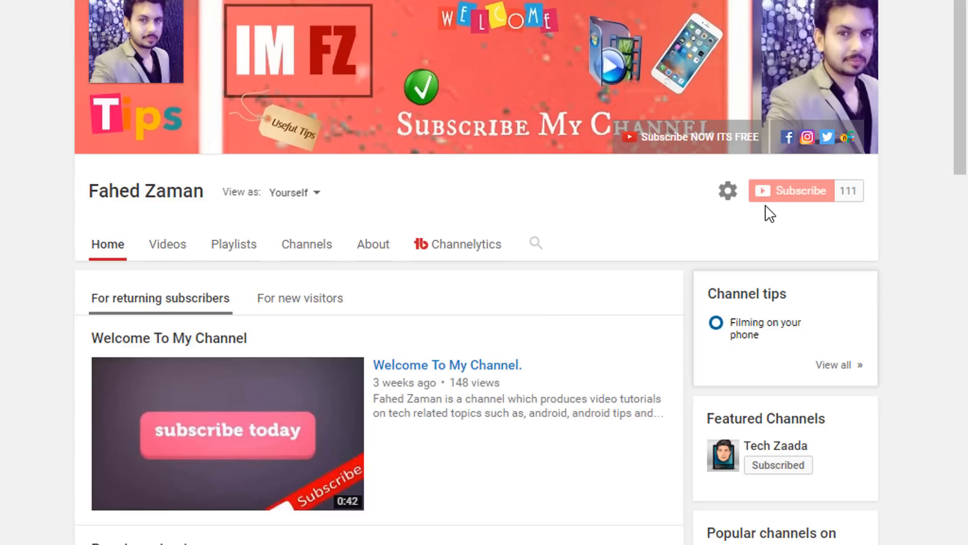
pyautogui.moveTo(752, 196)
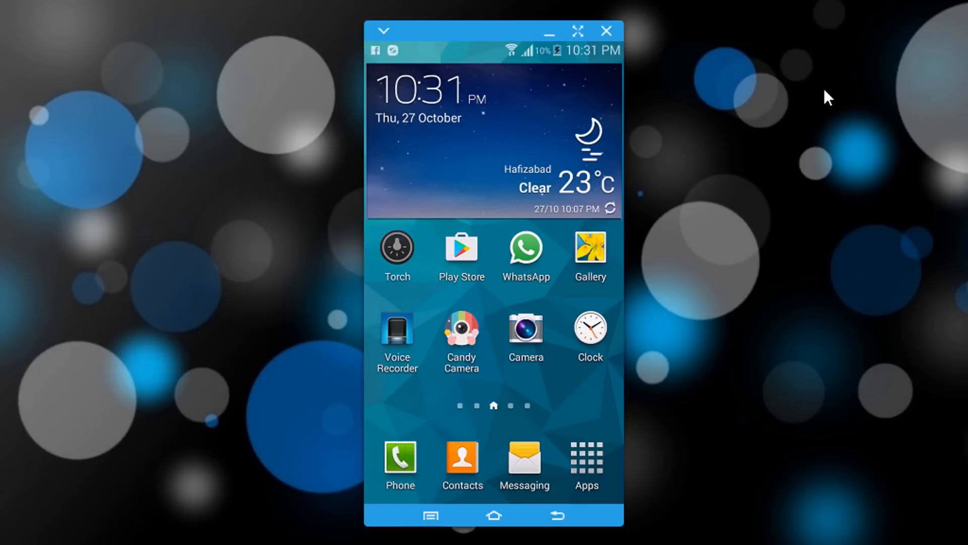
# Step: Search Google Play for 'primo' and install Primo, accepting its permissions
pyautogui.click(460, 248)
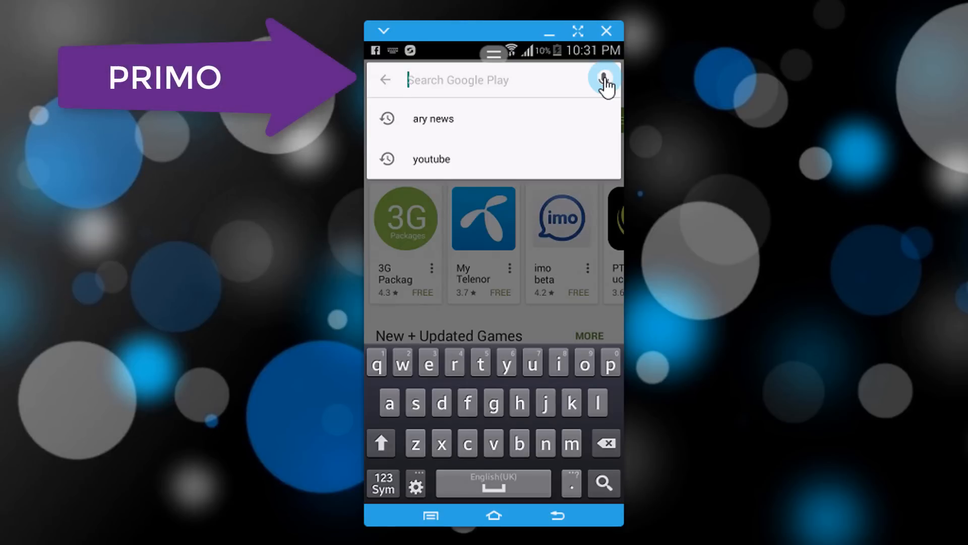
pyautogui.write('pri')
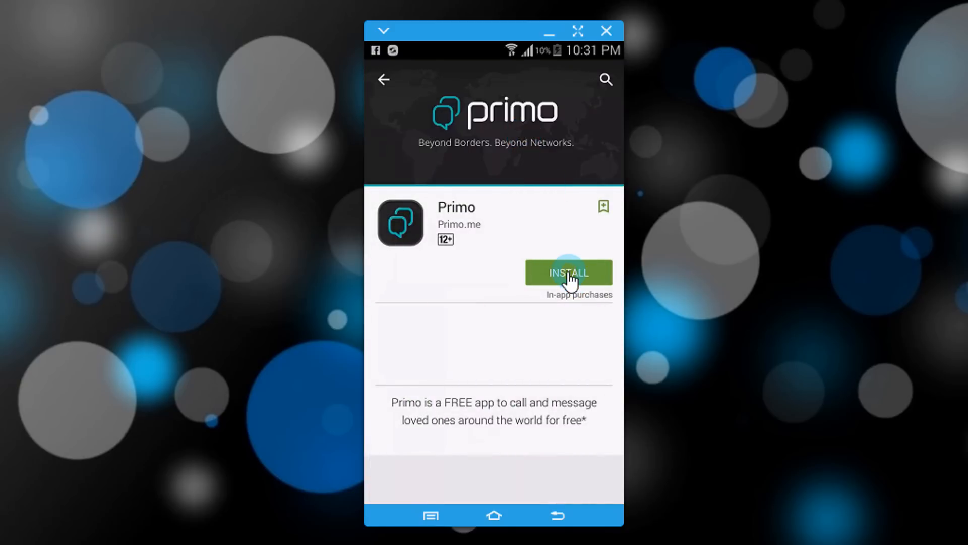
pyautogui.click(567, 272)
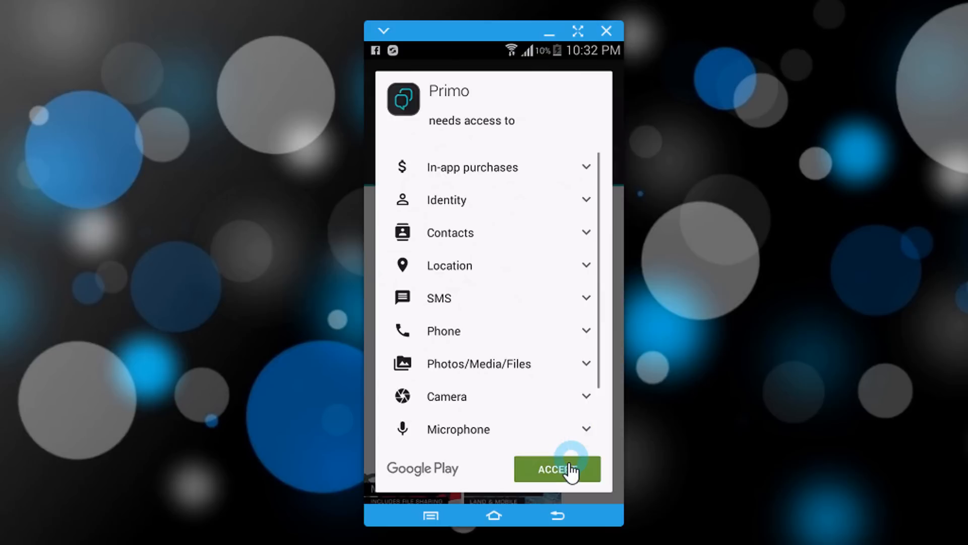
pyautogui.click(556, 469)
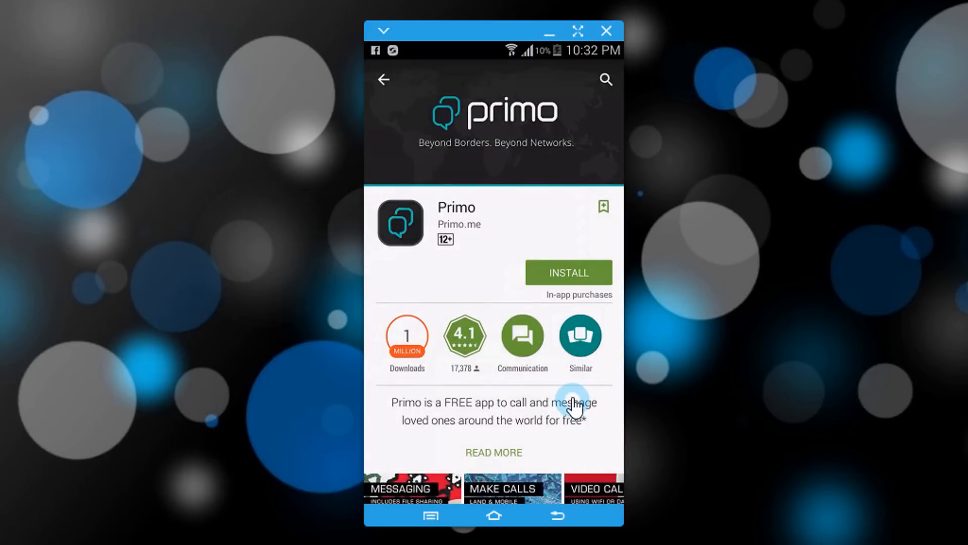
pyautogui.click(568, 272)
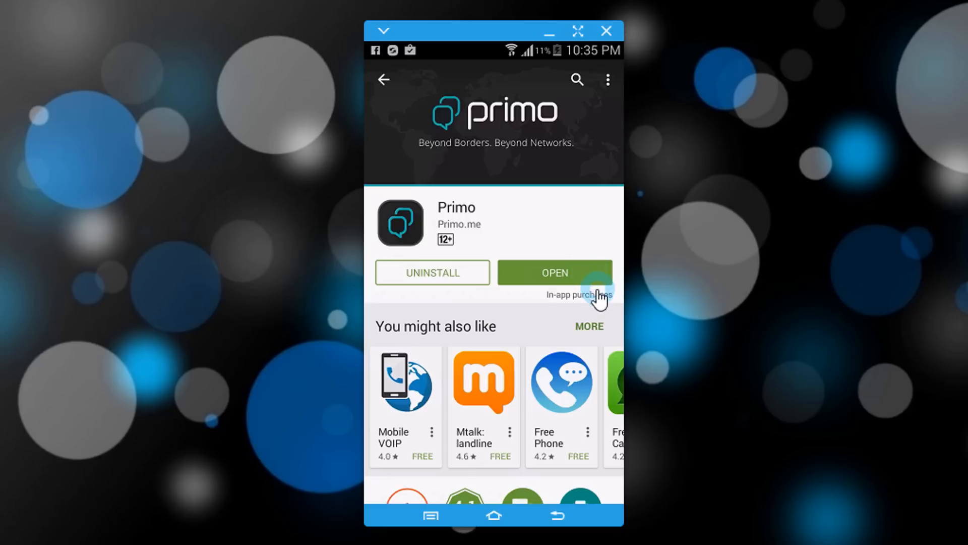
pyautogui.click(553, 272)
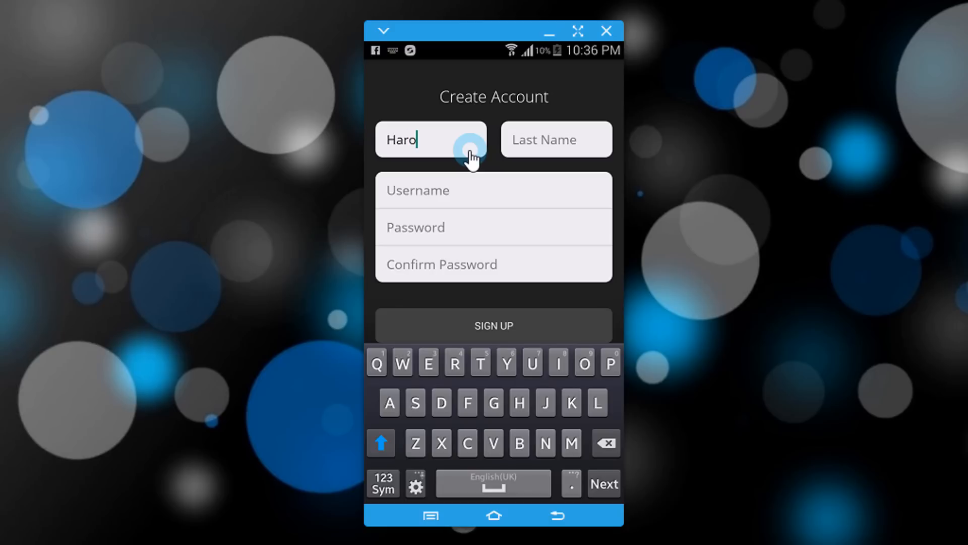
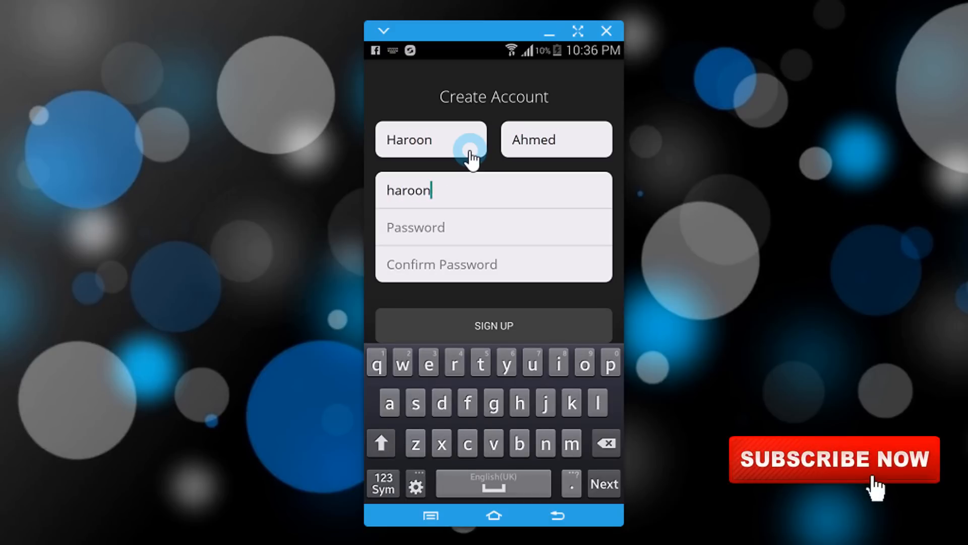
pyautogui.write('ahm')
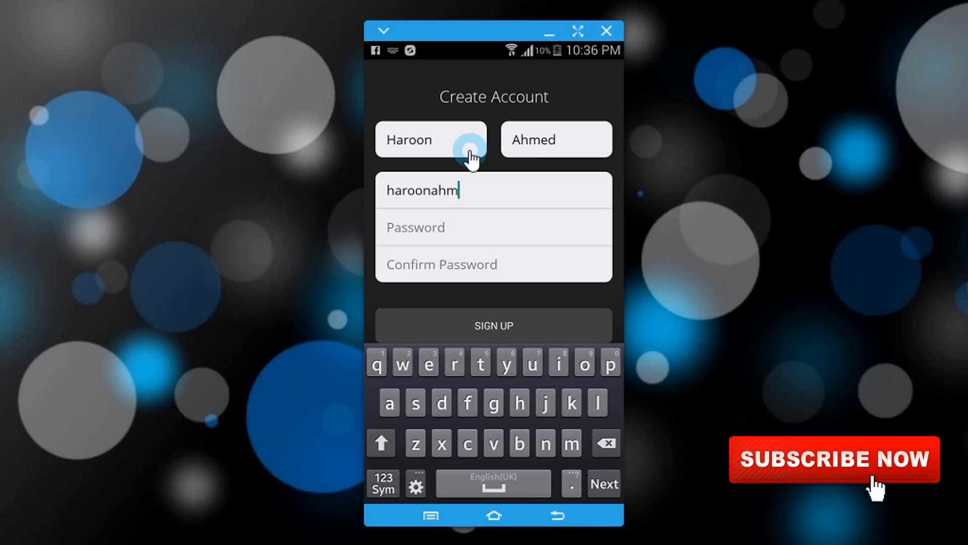
pyautogui.write('ed')
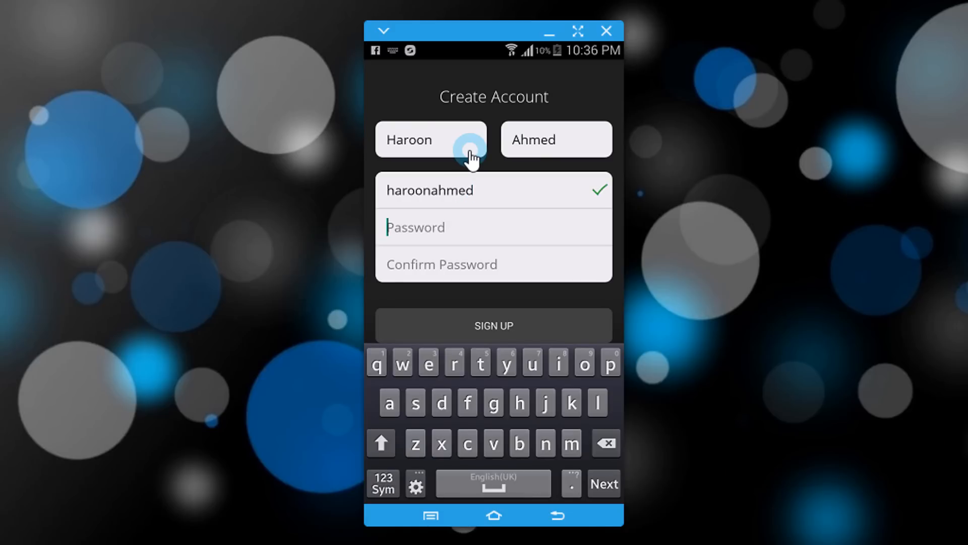
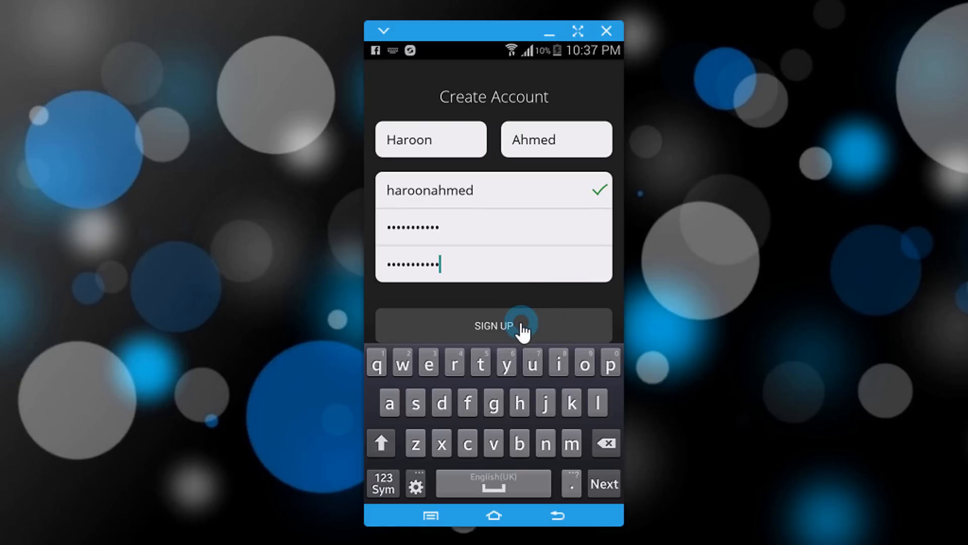
pyautogui.click(493, 326)
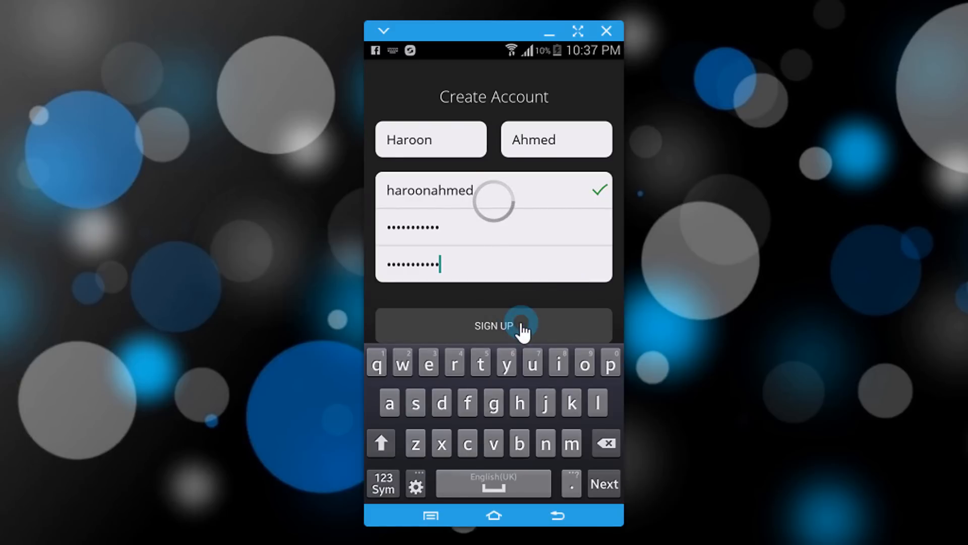
pyautogui.click(493, 326)
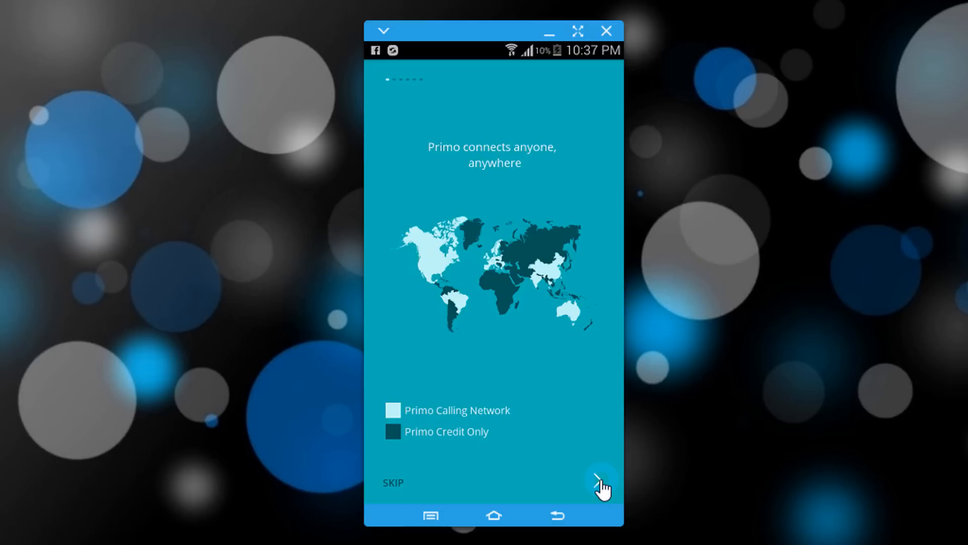
# Step: Skip through Primo's intro tour and go to Rewards from the navigation menu
pyautogui.click(598, 481)
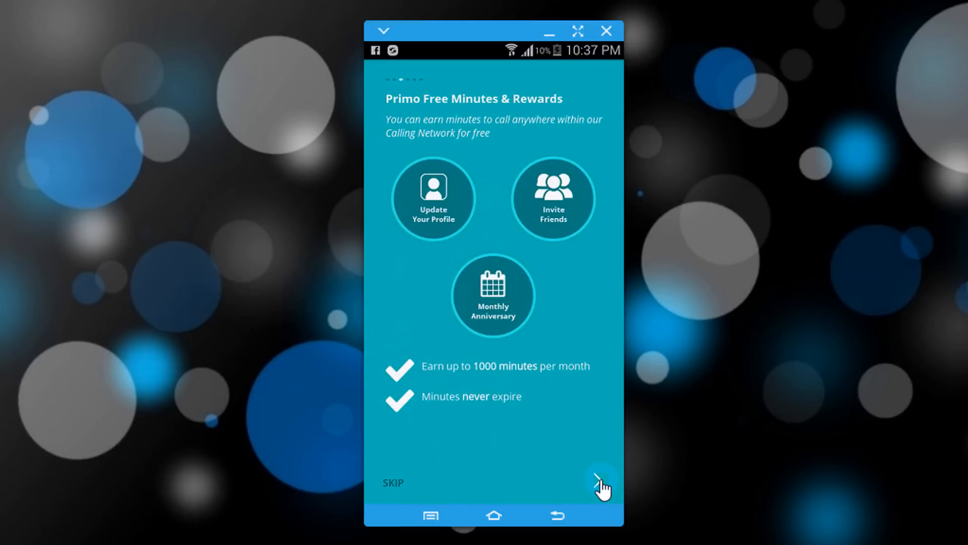
pyautogui.click(598, 482)
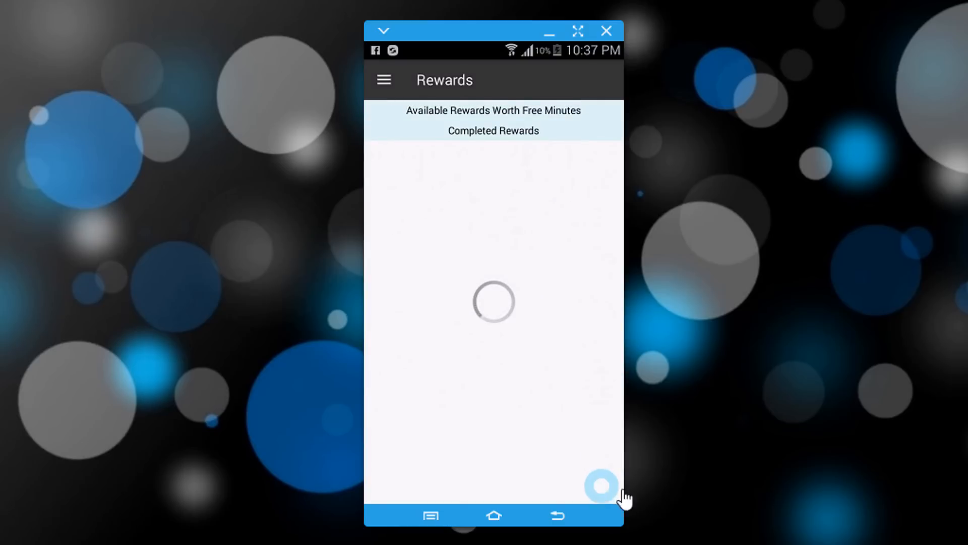
pyautogui.click(383, 79)
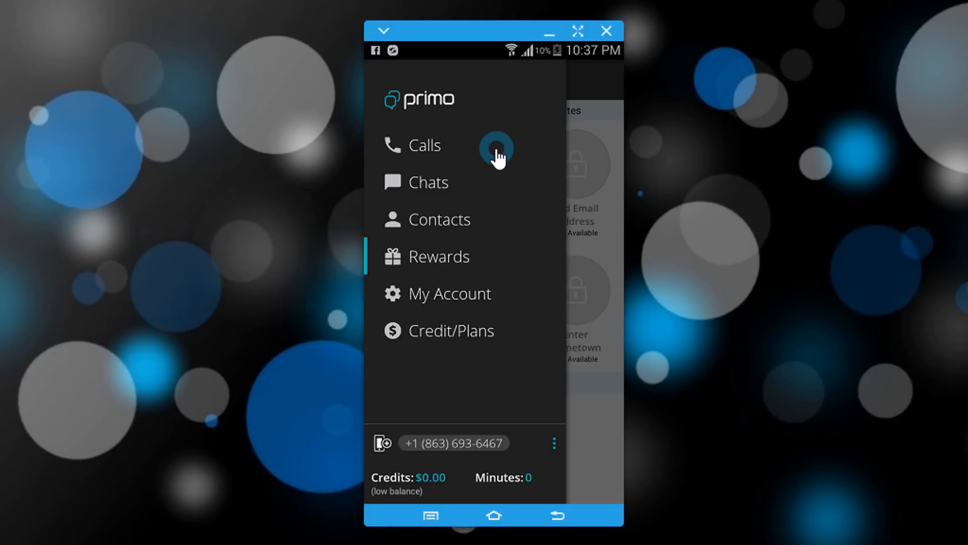
pyautogui.moveTo(497, 222)
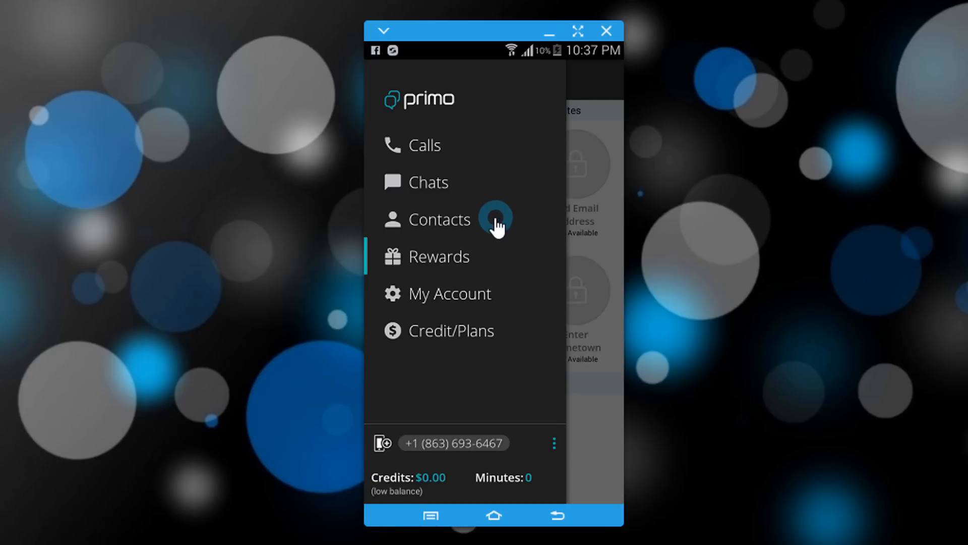
pyautogui.moveTo(518, 330)
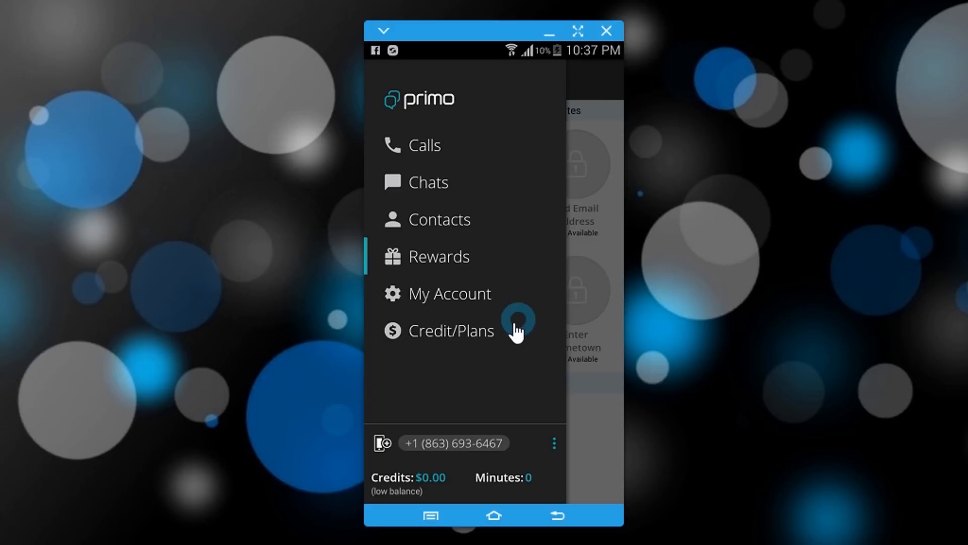
pyautogui.click(427, 182)
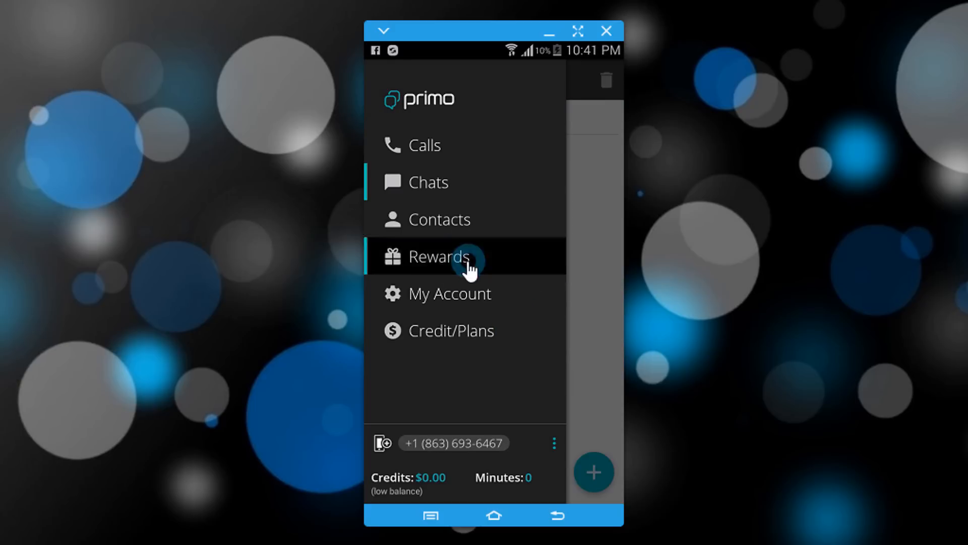
pyautogui.click(438, 257)
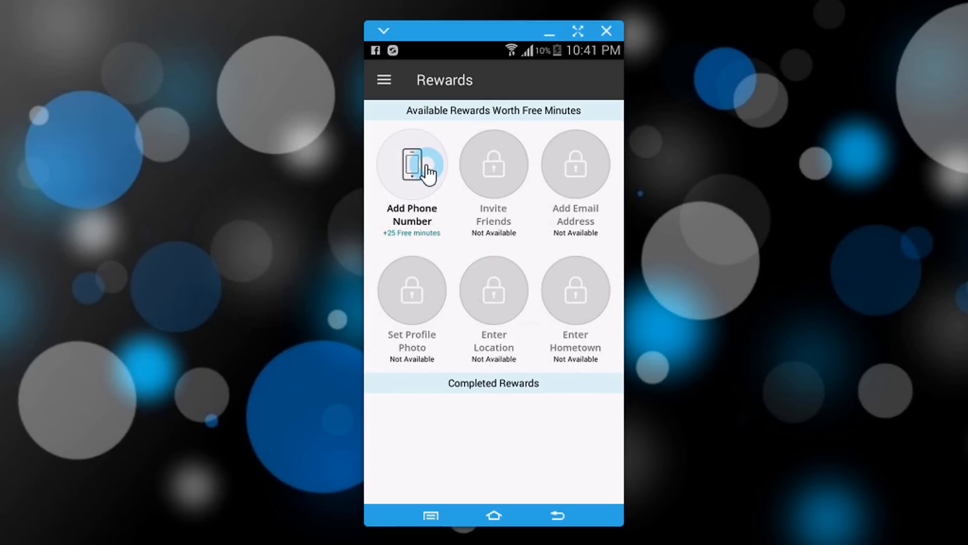
# Step: Start the Add Phone Number reward, submit the mobile number, and agree to SMS verification
pyautogui.click(411, 164)
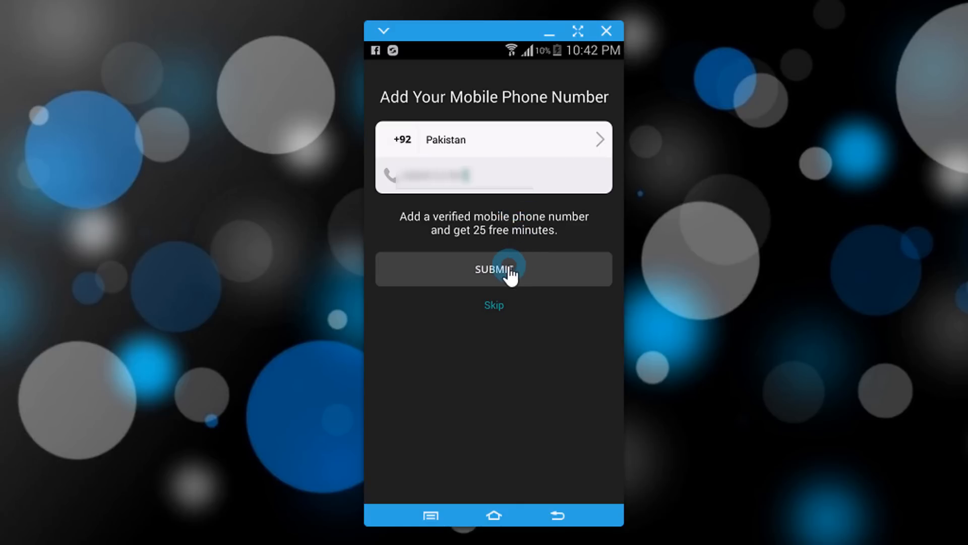
pyautogui.click(493, 269)
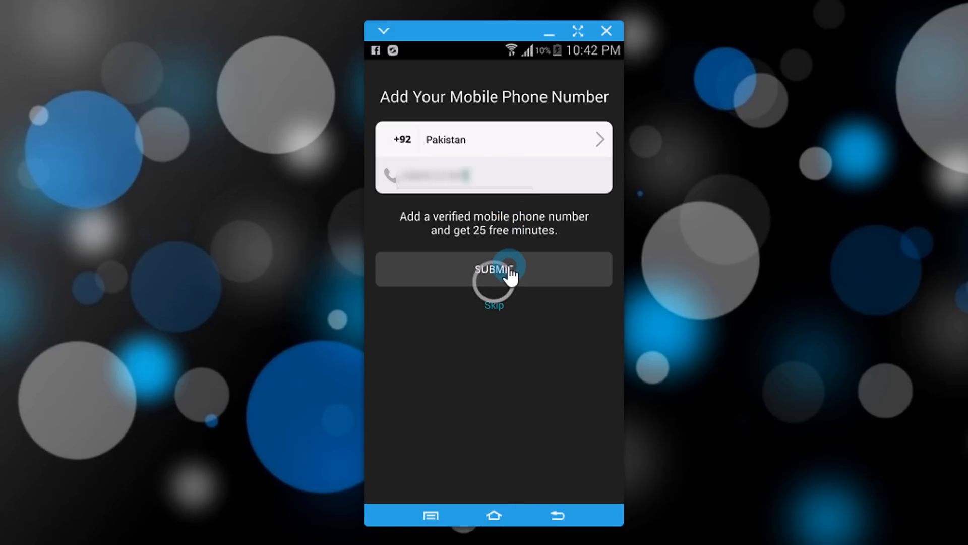
pyautogui.click(493, 268)
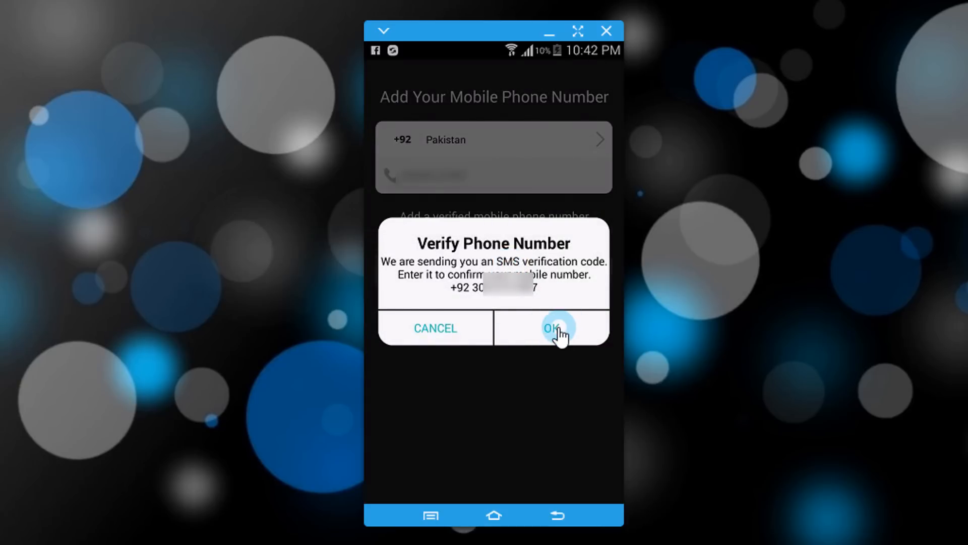
pyautogui.click(551, 328)
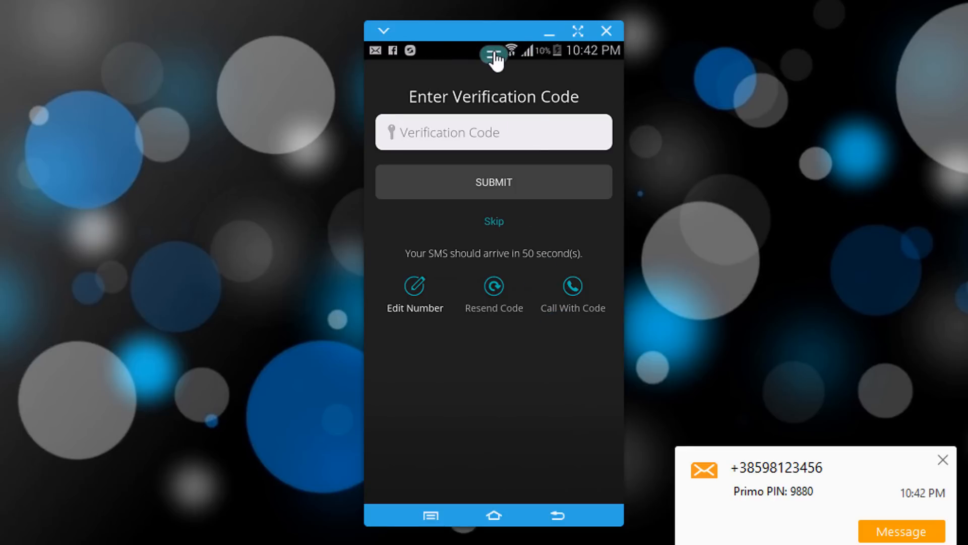
pyautogui.write('98')
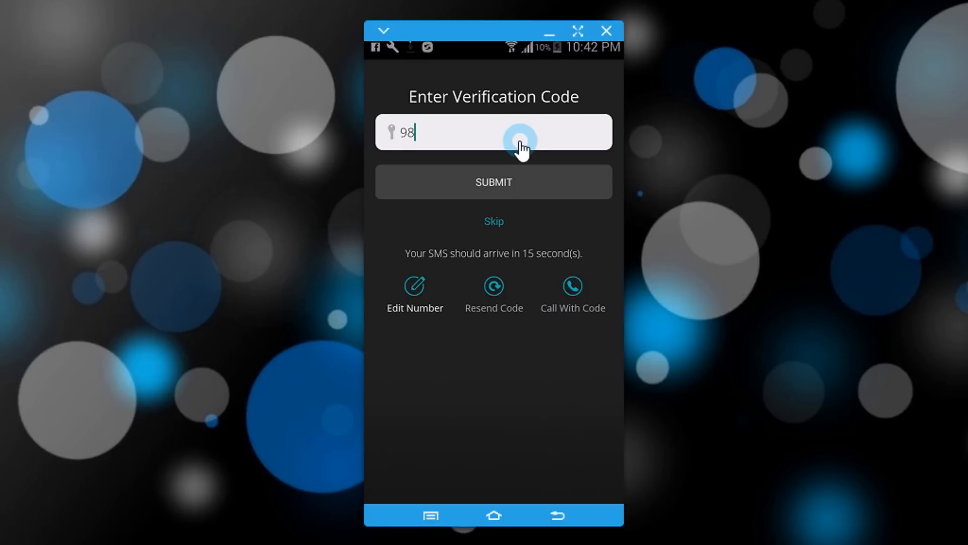
pyautogui.write('80')
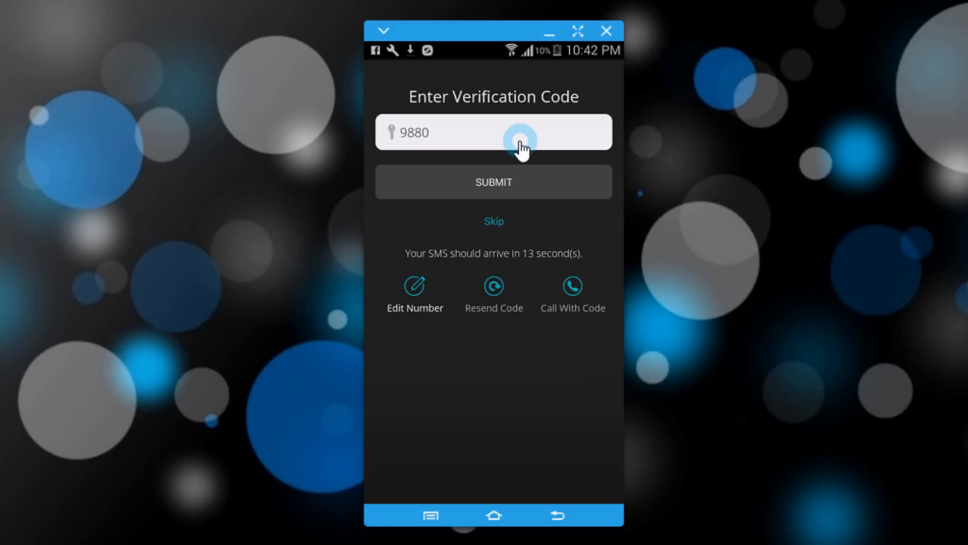
pyautogui.click(493, 182)
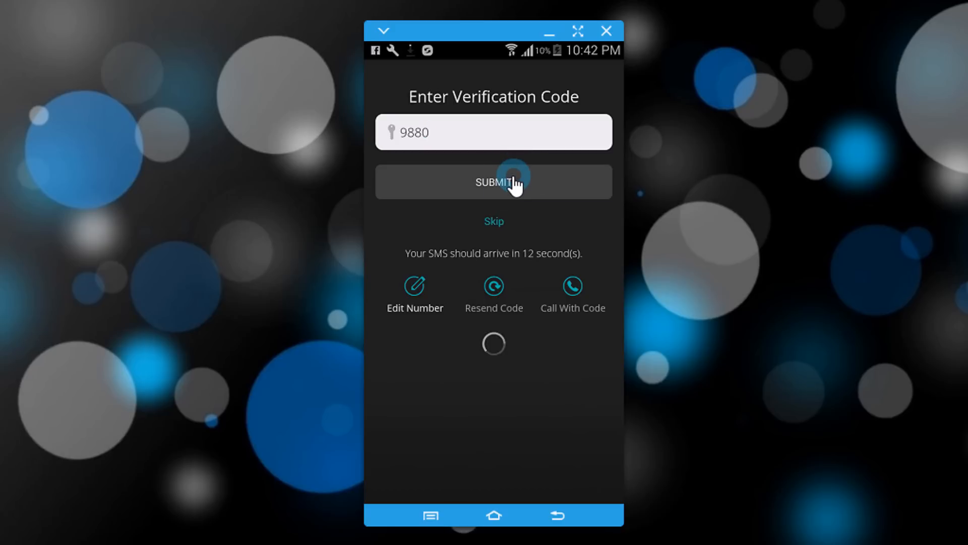
pyautogui.click(493, 182)
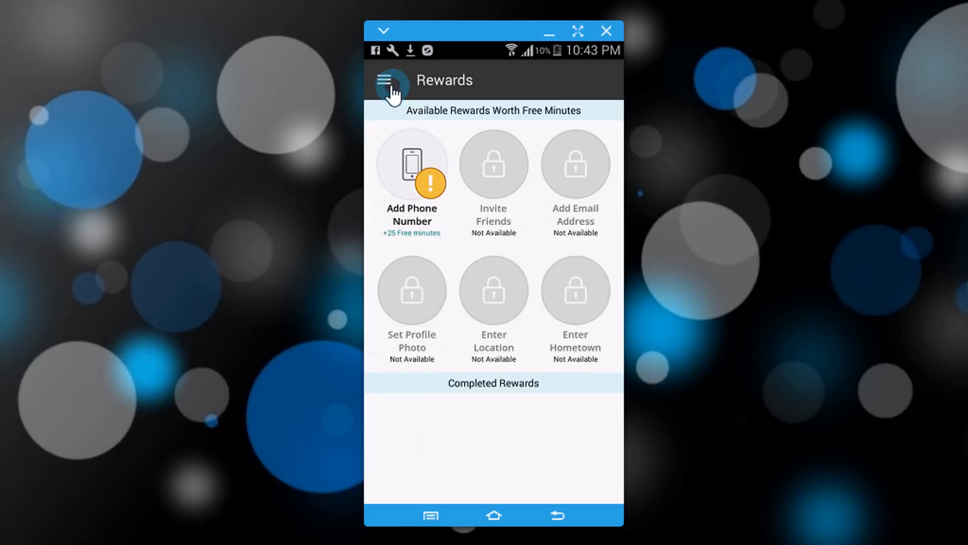
# Step: View the assigned US number in Primo's menu, then return to the home screen
pyautogui.click(385, 79)
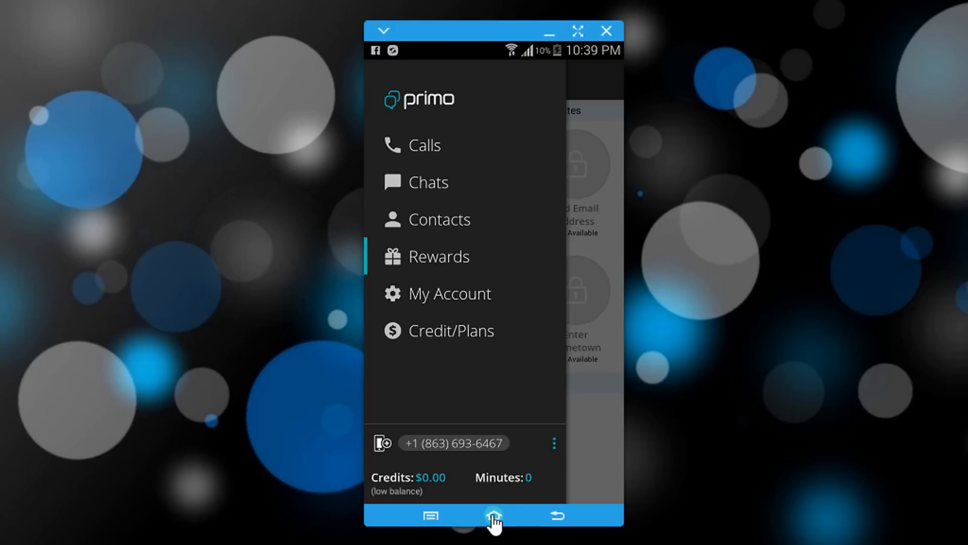
pyautogui.click(493, 514)
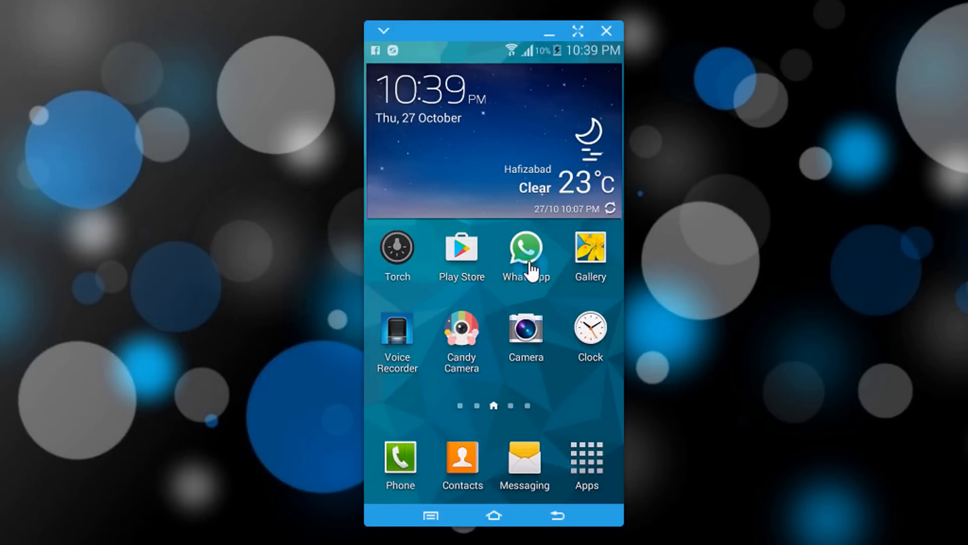
# Step: Launch WhatsApp, accept its terms, and set the country to United States
pyautogui.click(526, 247)
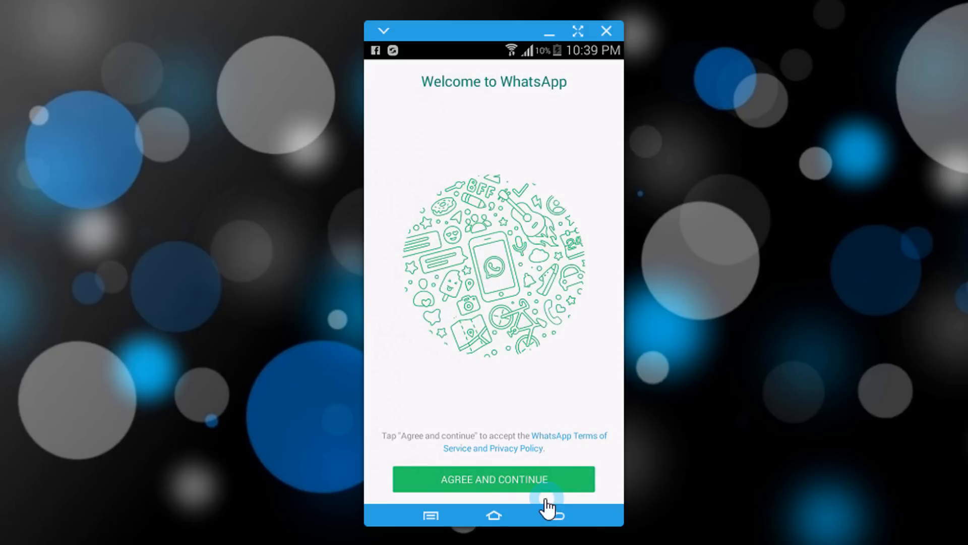
pyautogui.click(493, 479)
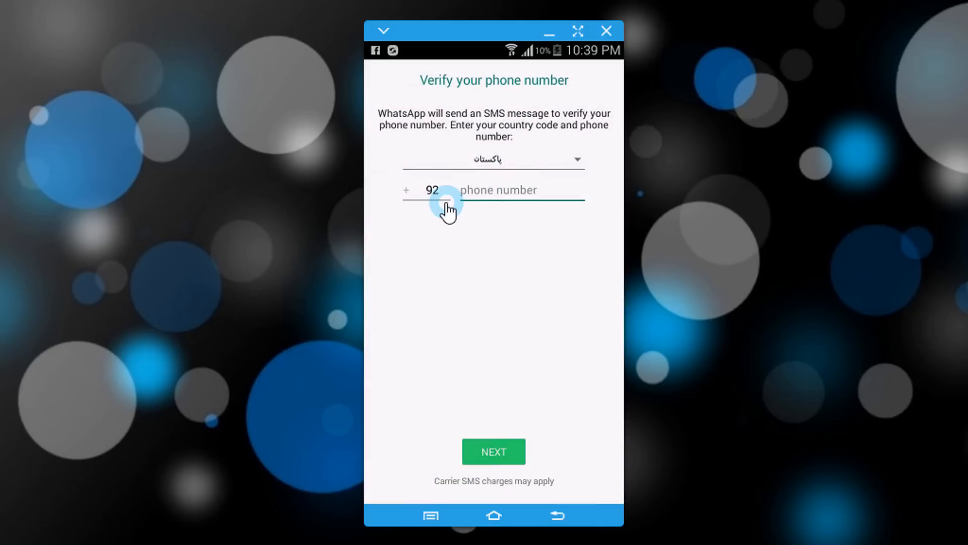
pyautogui.click(435, 189)
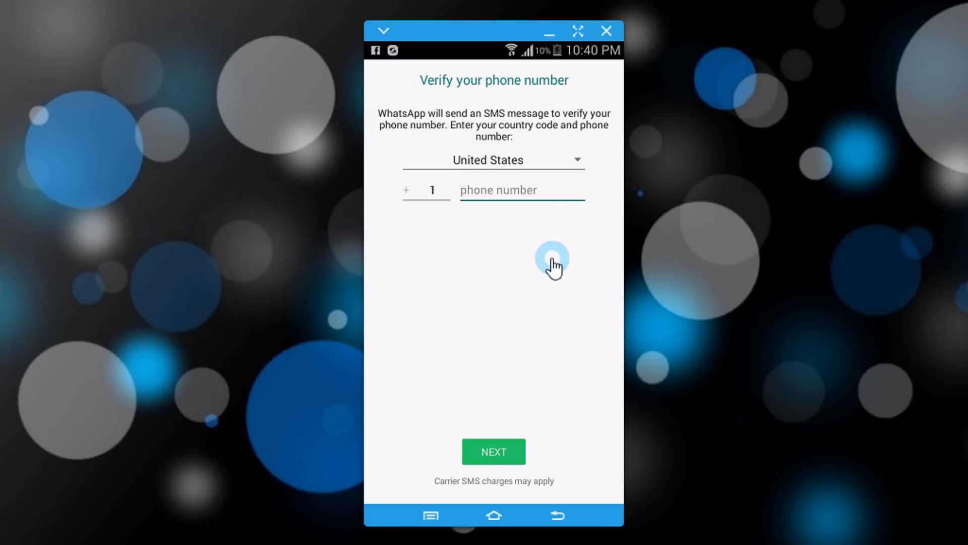
pyautogui.write('86')
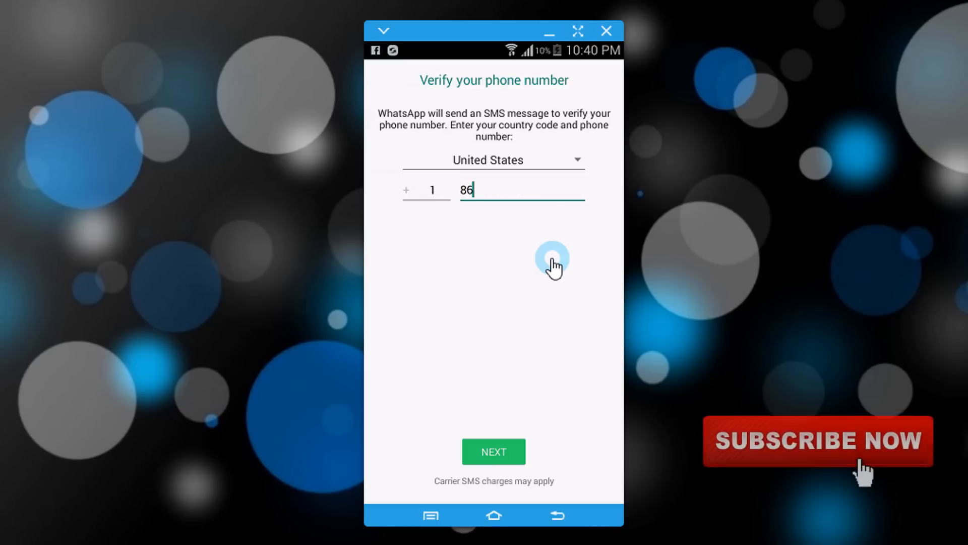
pyautogui.write('3-69')
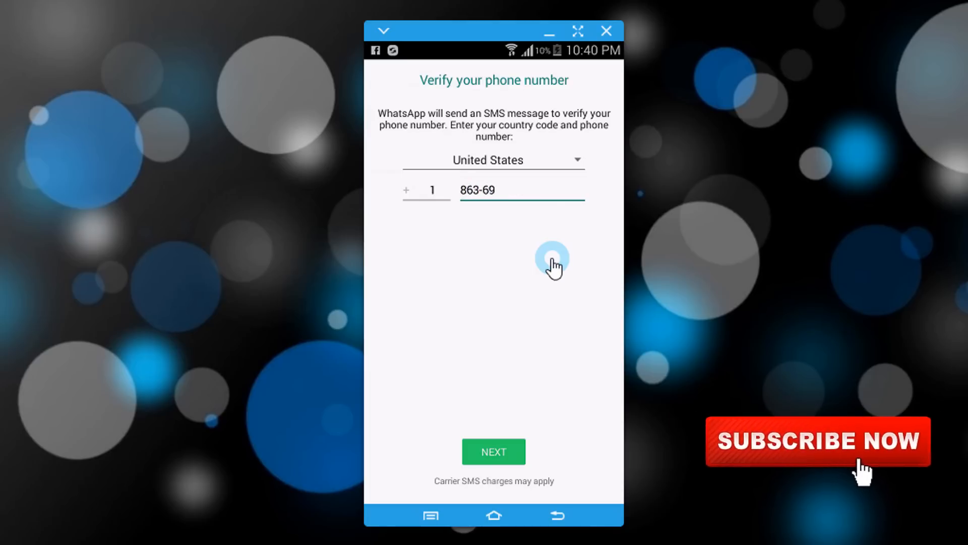
pyautogui.write('36')
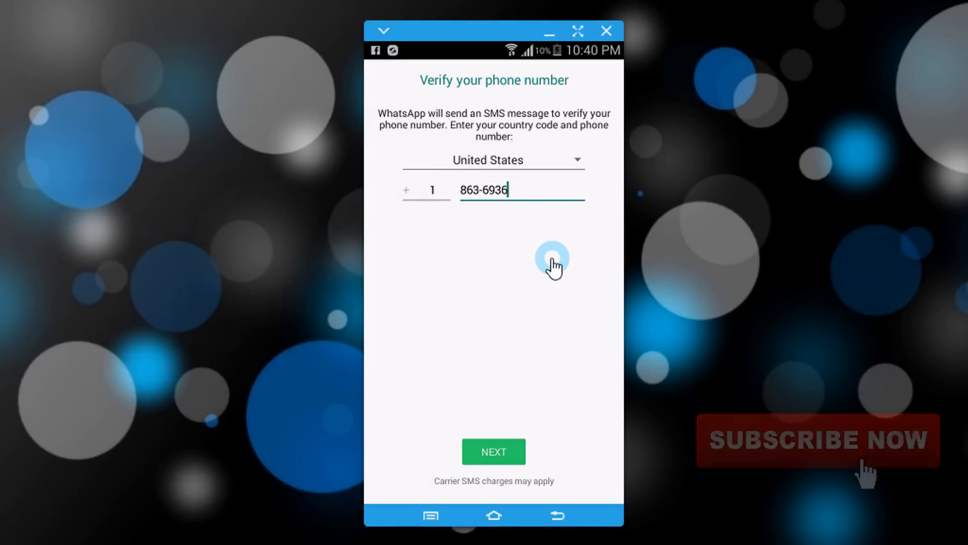
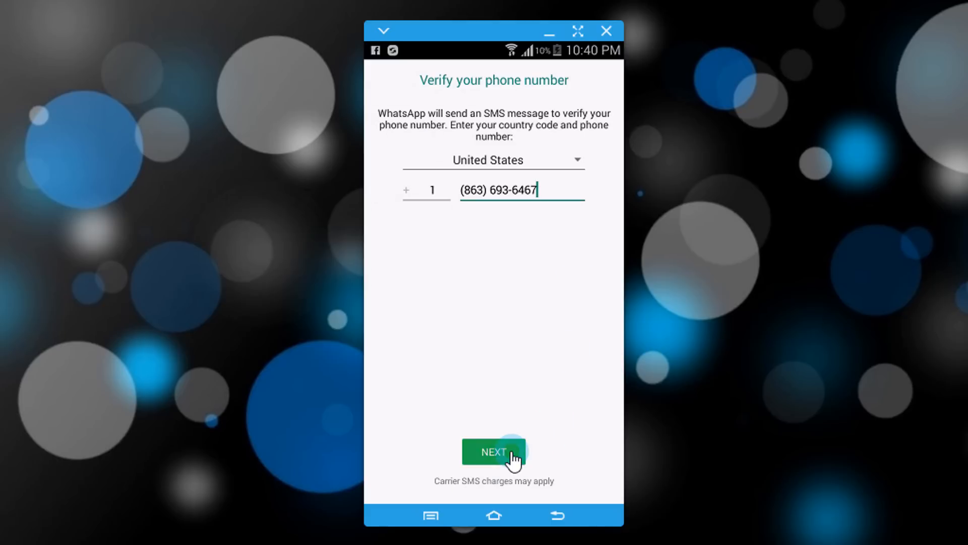
pyautogui.click(493, 451)
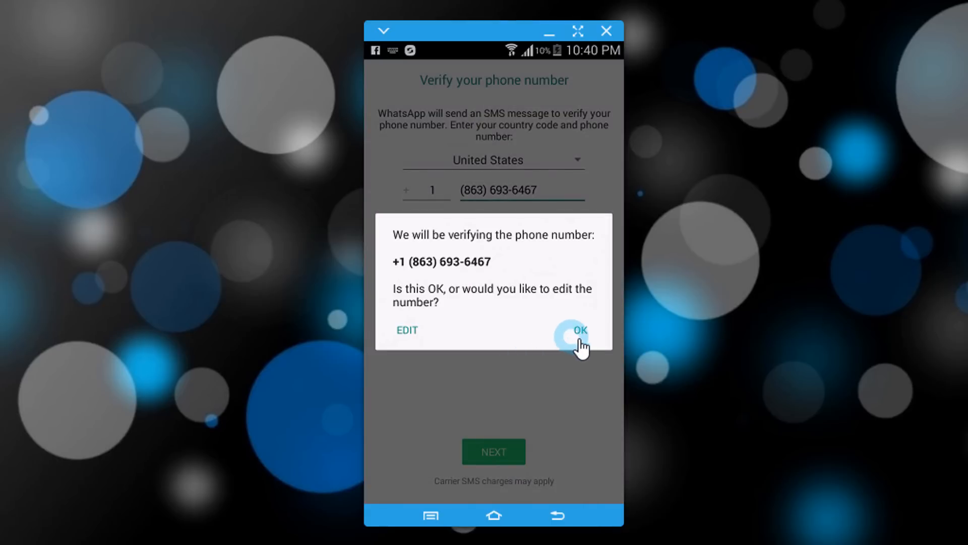
pyautogui.click(578, 329)
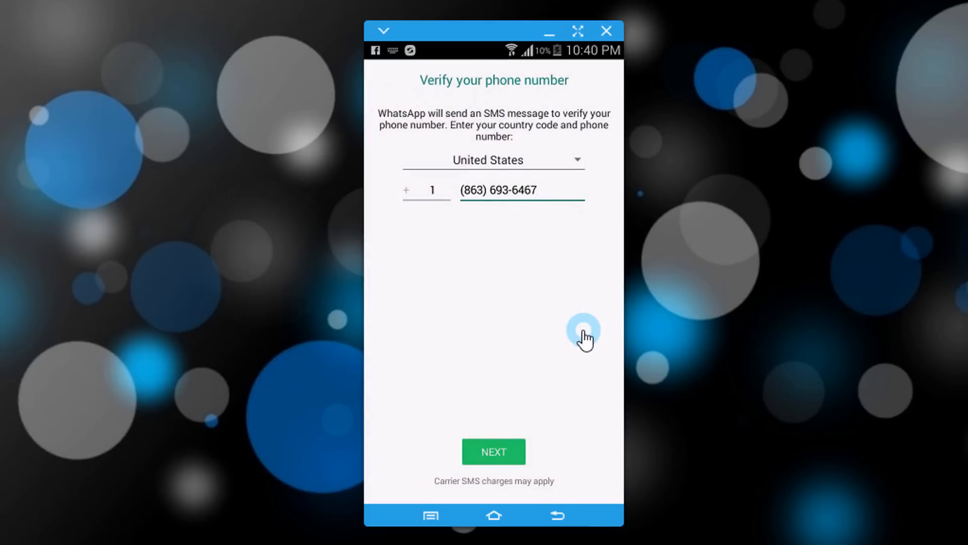
pyautogui.click(493, 451)
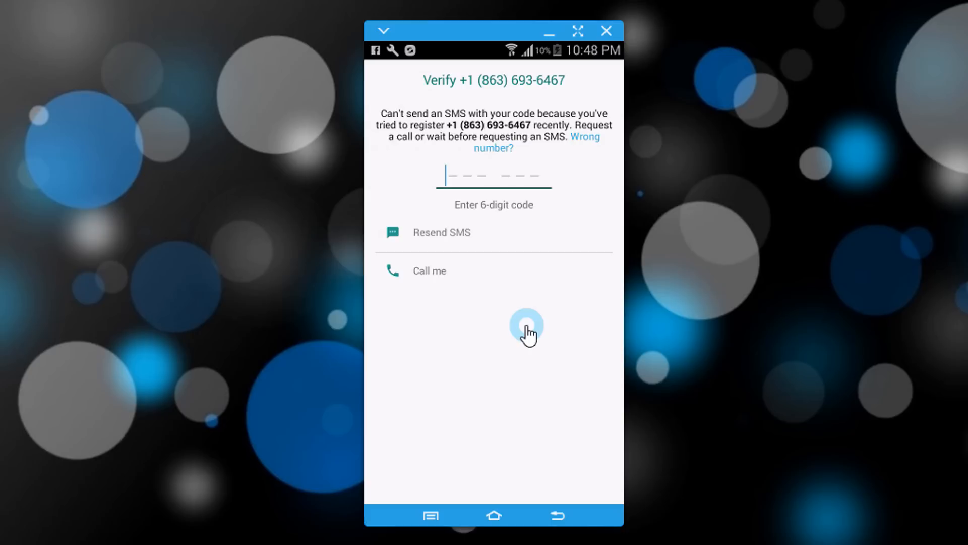
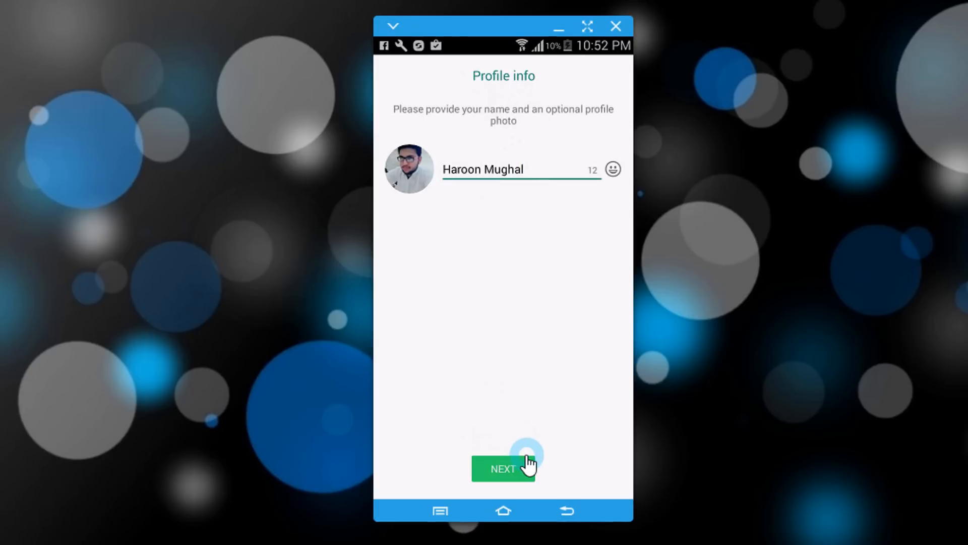
pyautogui.moveTo(535, 368)
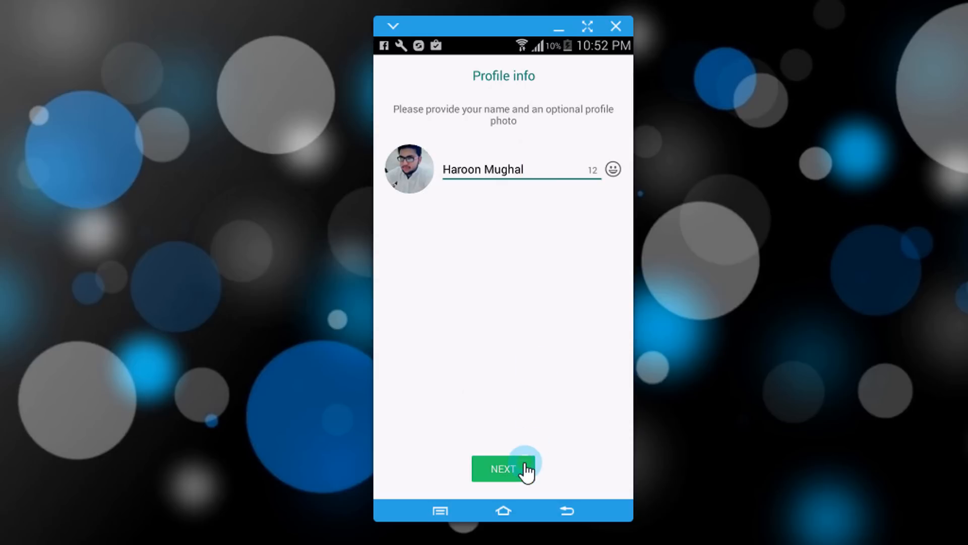
# Step: Save the profile info and try to finish the Google Drive backup setup
pyautogui.click(503, 468)
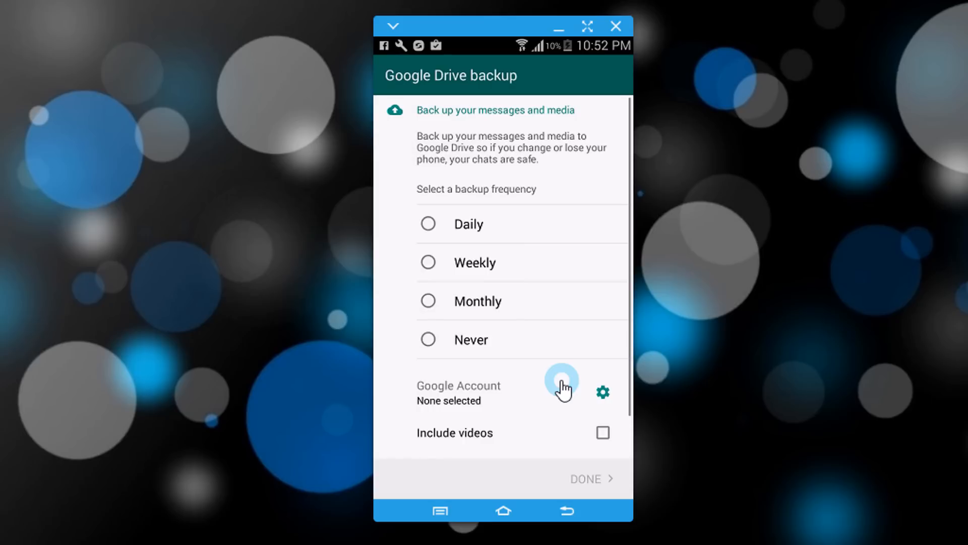
pyautogui.click(588, 479)
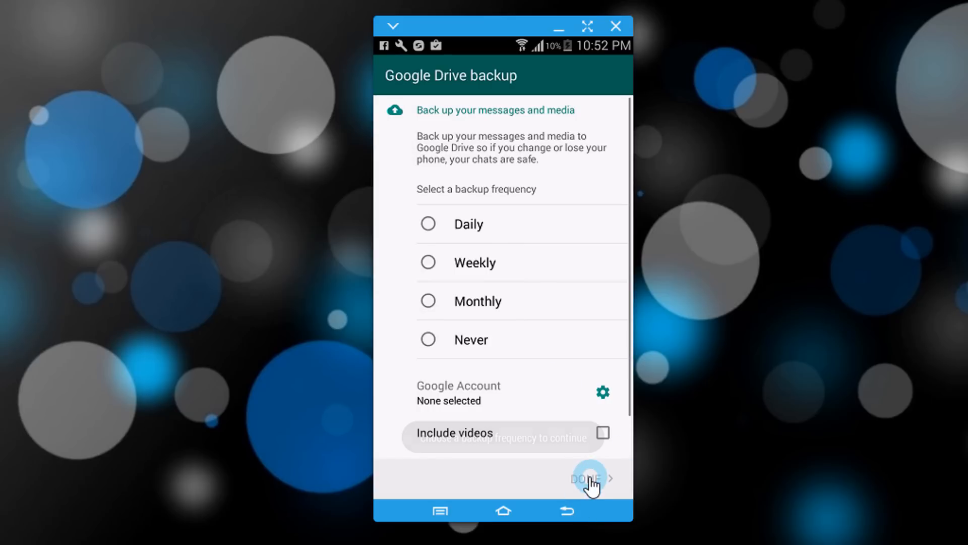
pyautogui.click(587, 478)
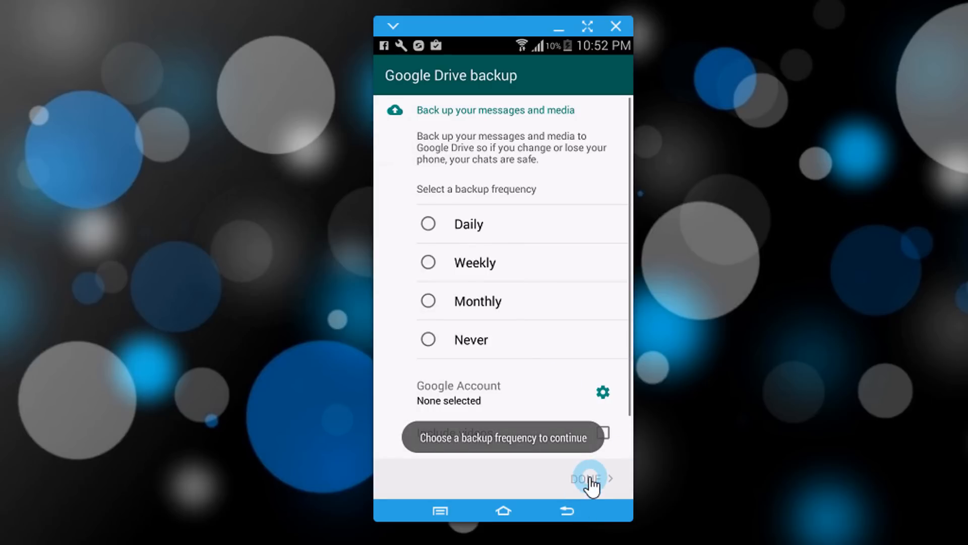